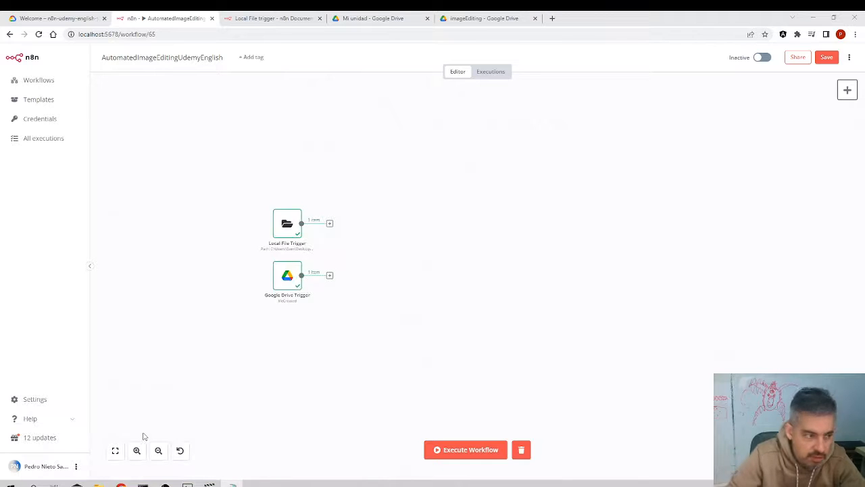
mouse_move(119, 199)
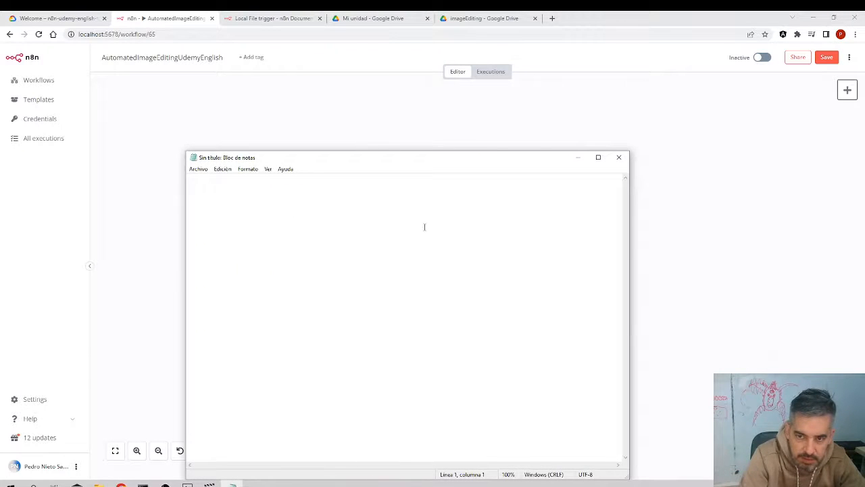
Step: Write the example path 'path/path/name_of_the_file.png' in Notepad
type("path")
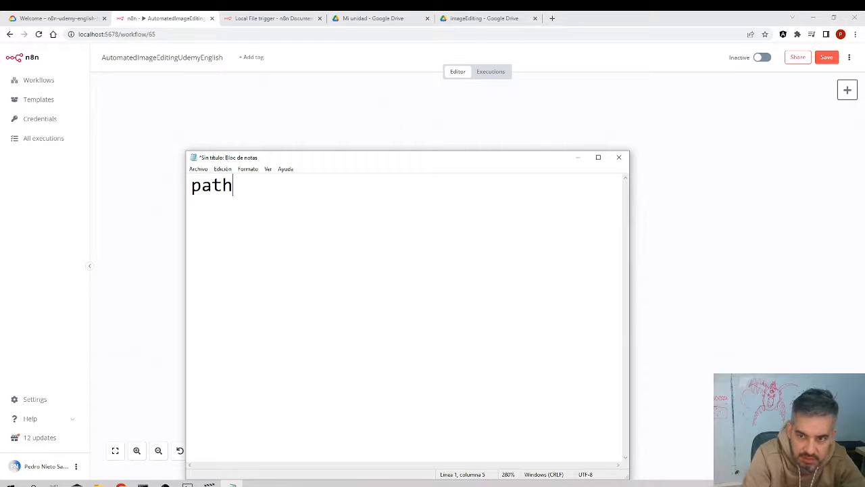
type("/path/")
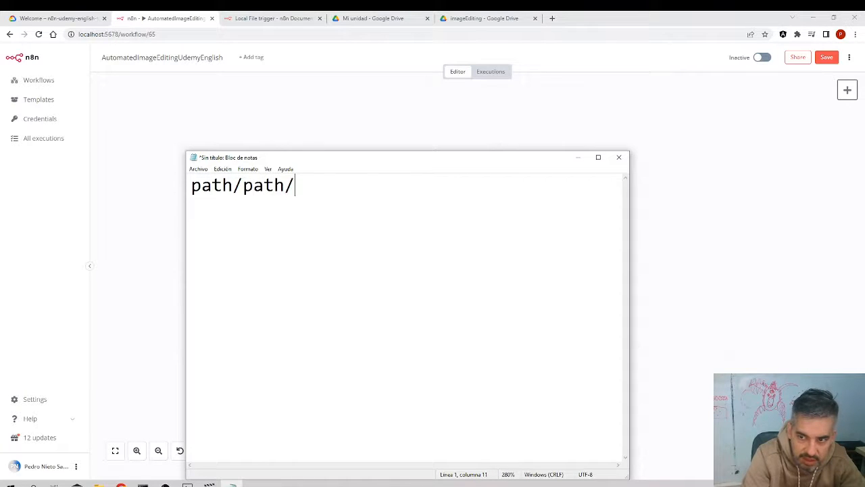
type("name_")
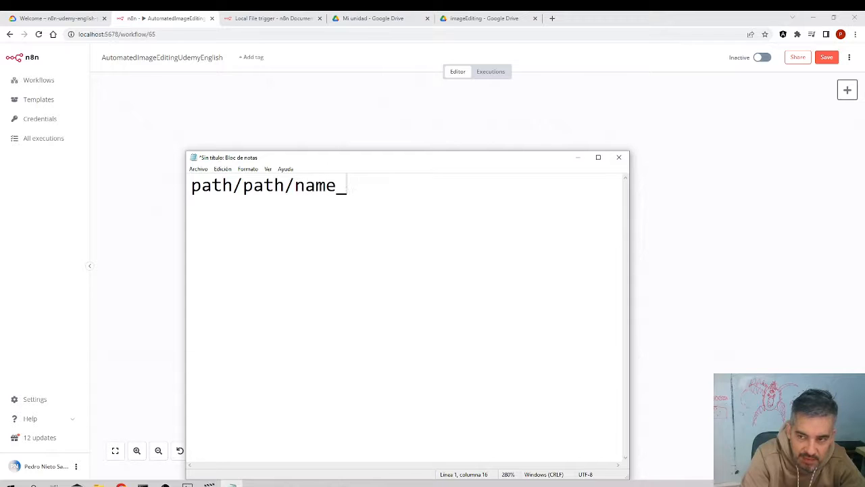
type("of_the_f")
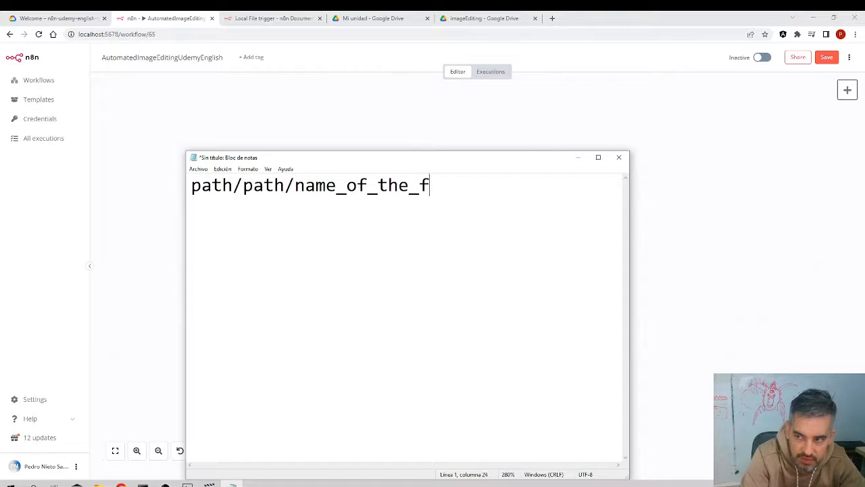
type("ile.png")
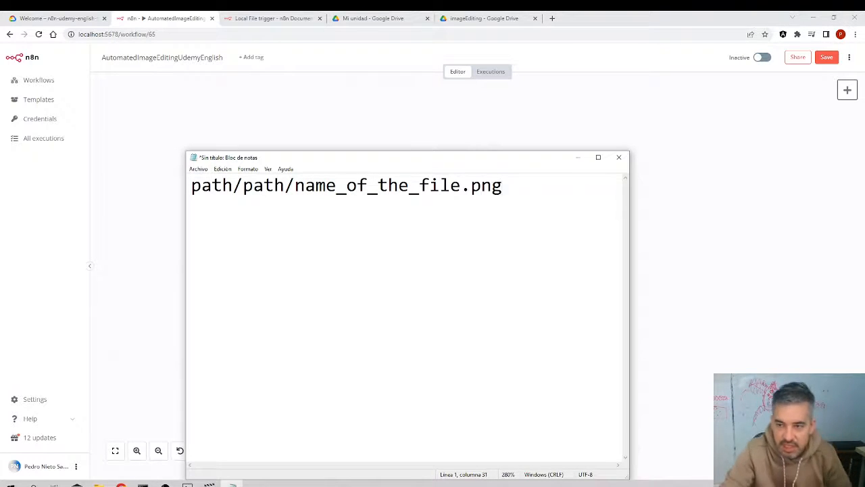
double_click(379, 185)
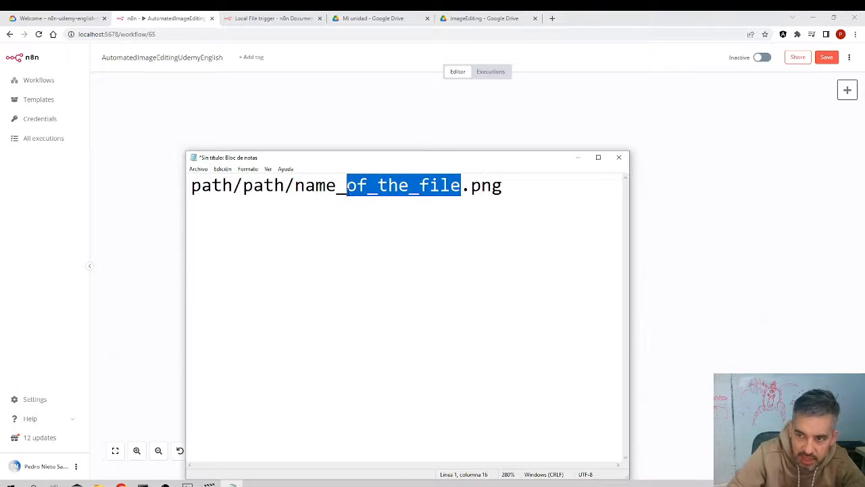
Step: Add 'name_of_the_file' on a new line, then check the Local File Trigger output
left_click(281, 239)
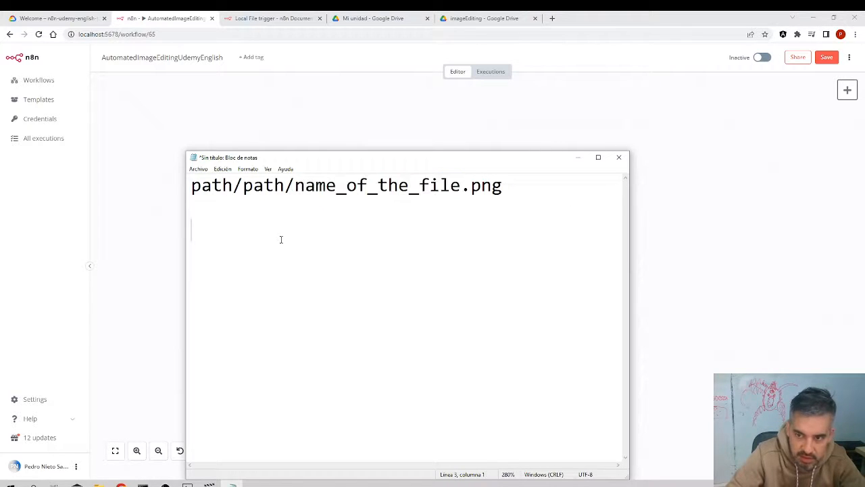
type("name_of_the_file")
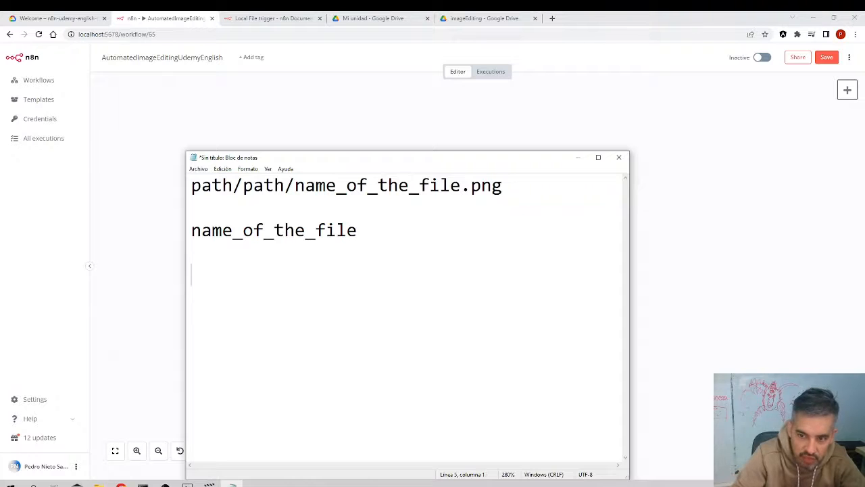
double_click(236, 230)
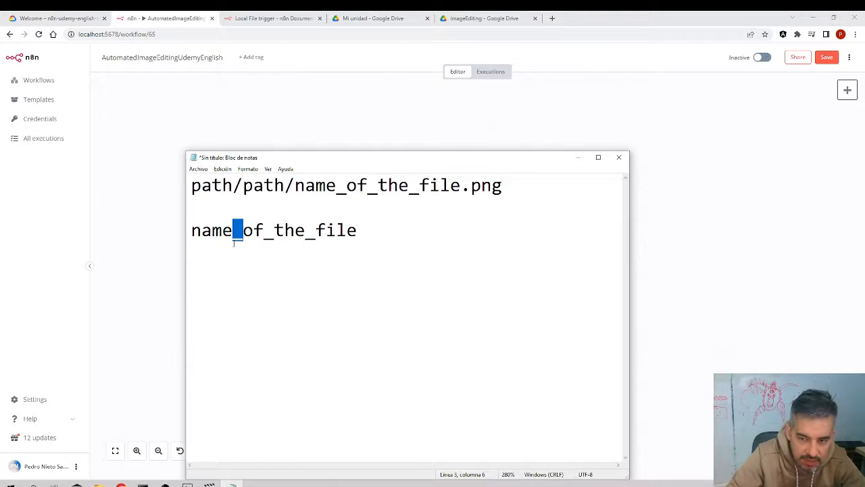
mouse_move(243, 294)
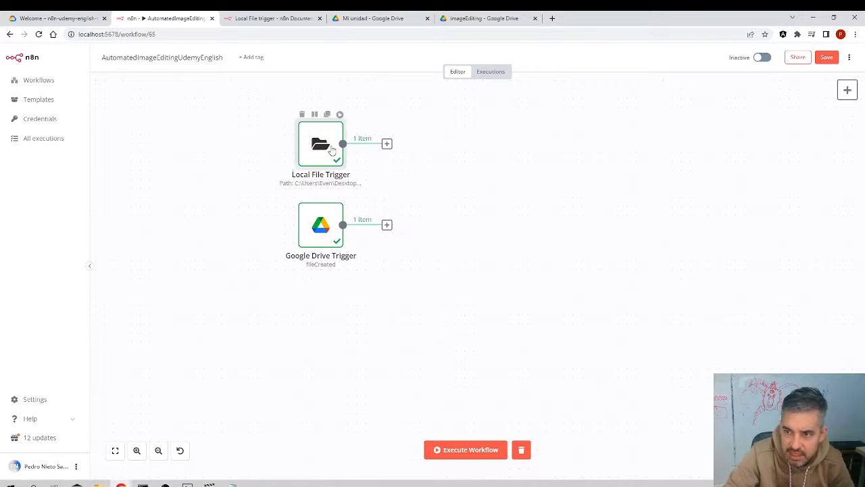
double_click(321, 143)
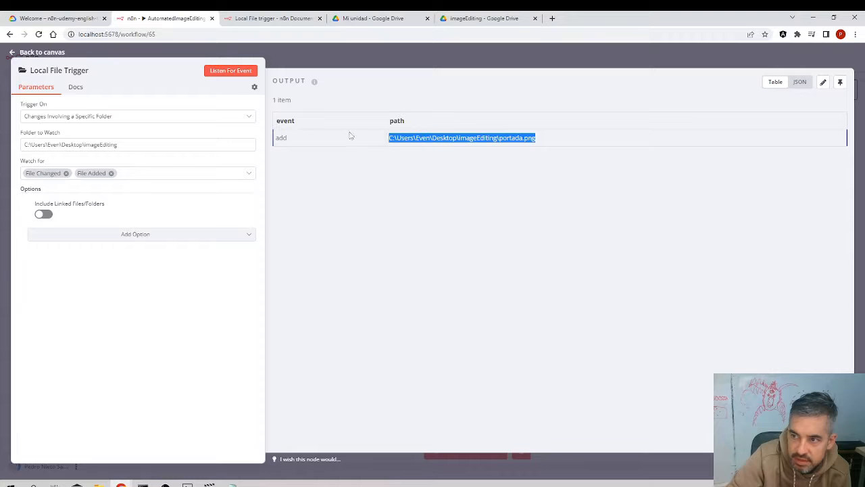
left_click(35, 52)
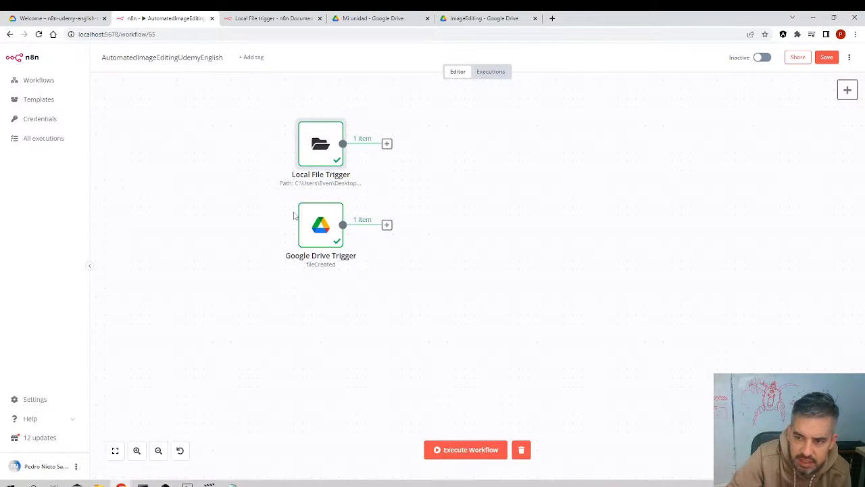
double_click(321, 224)
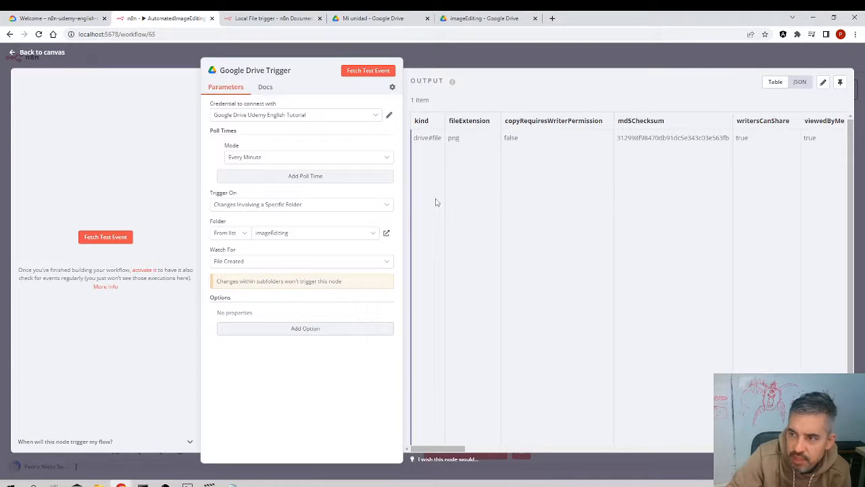
mouse_move(702, 84)
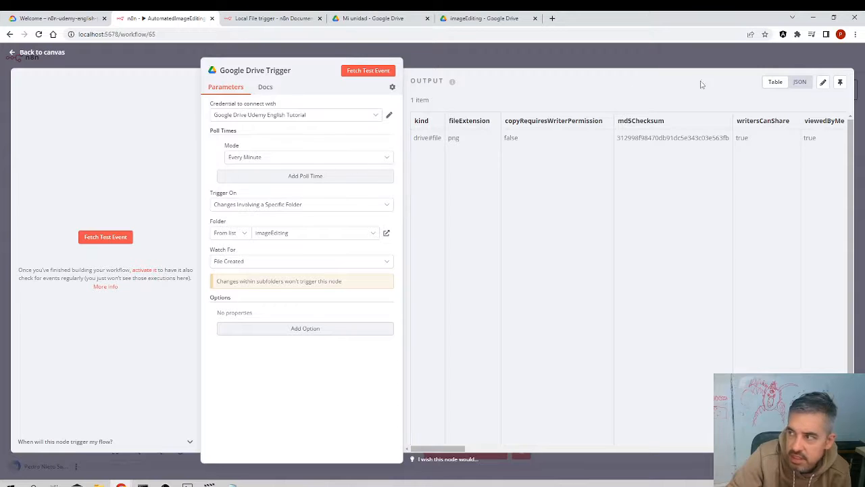
left_click(800, 82)
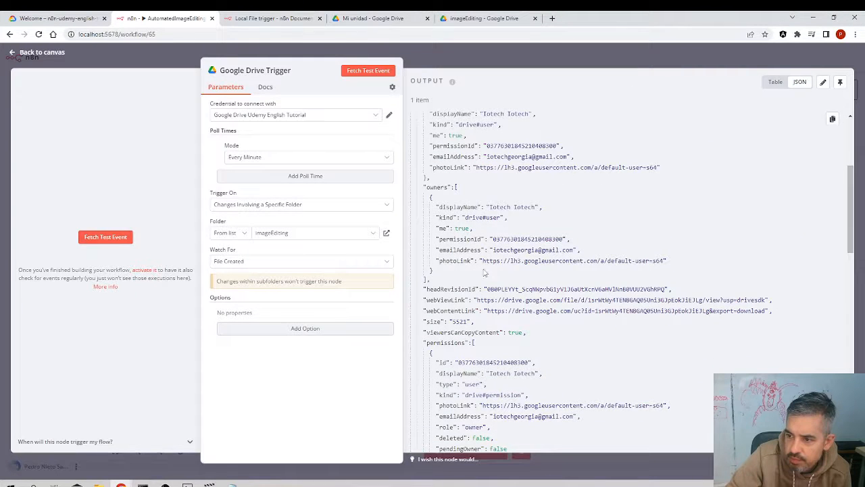
scroll("down", 3)
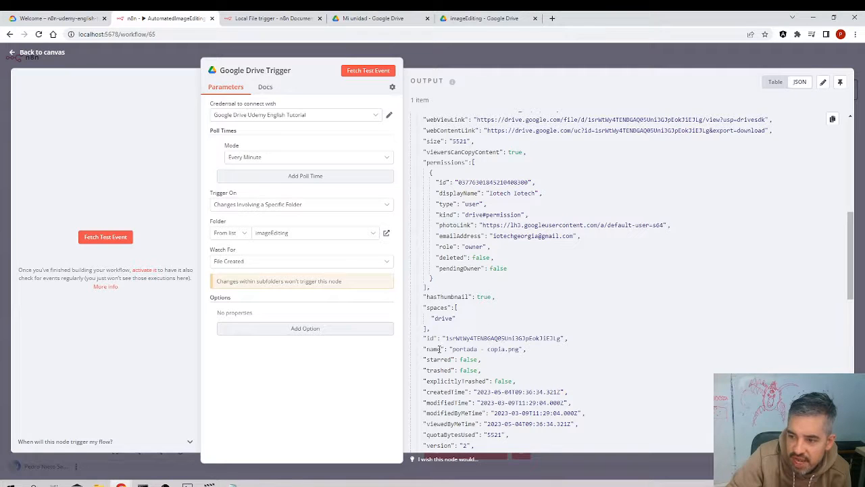
double_click(434, 348)
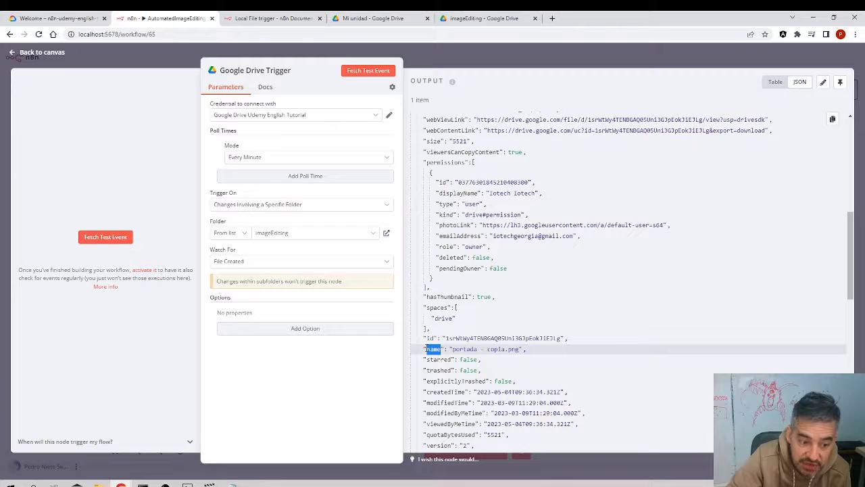
left_click(36, 52)
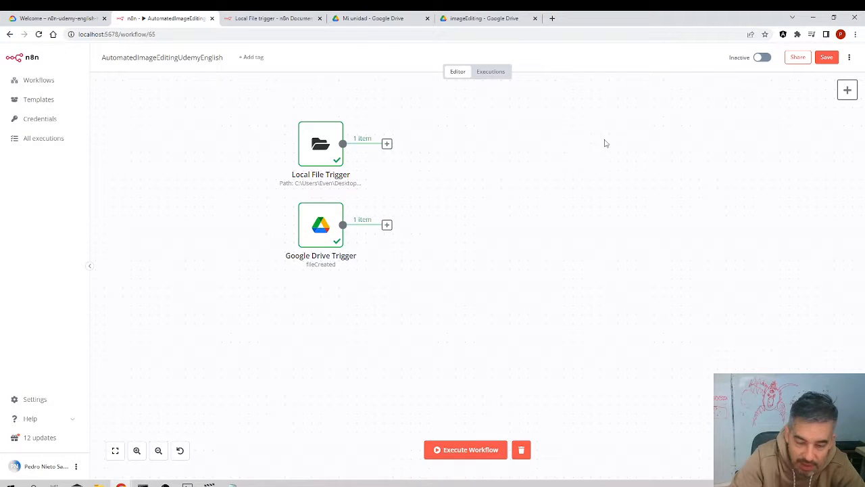
Step: Search nodes for 'if', add a Switch node by mistake, and return to canvas
left_click(847, 89)
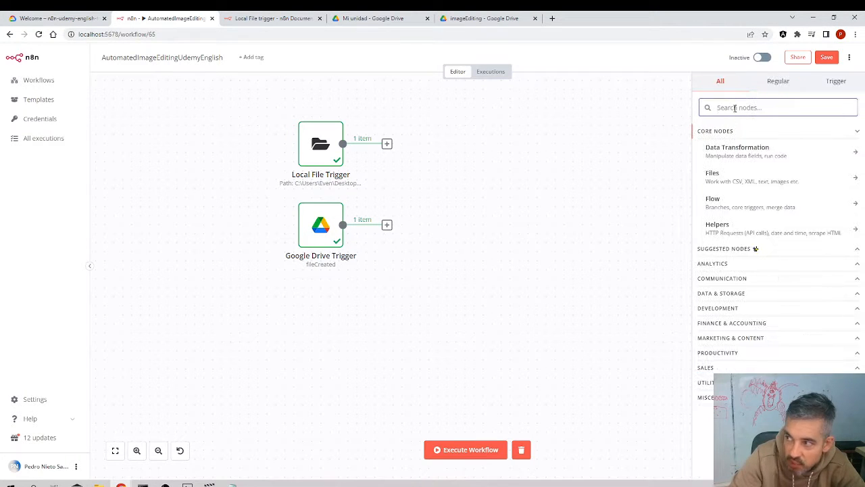
type("if")
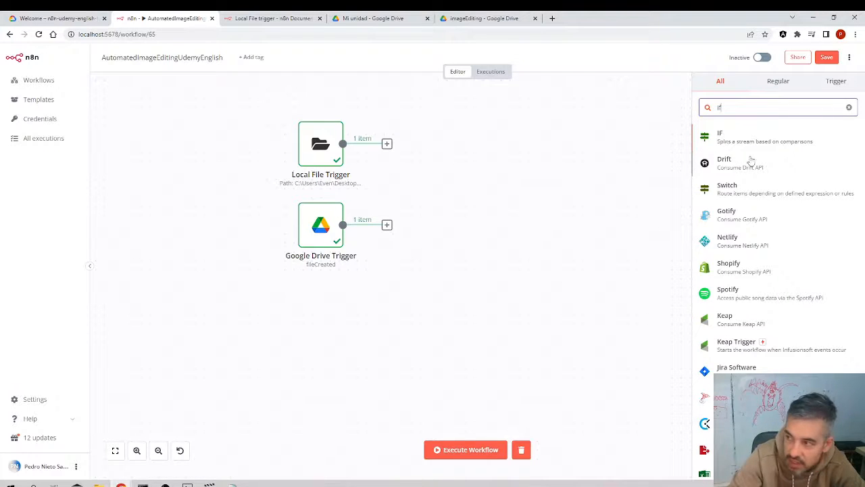
left_click(727, 188)
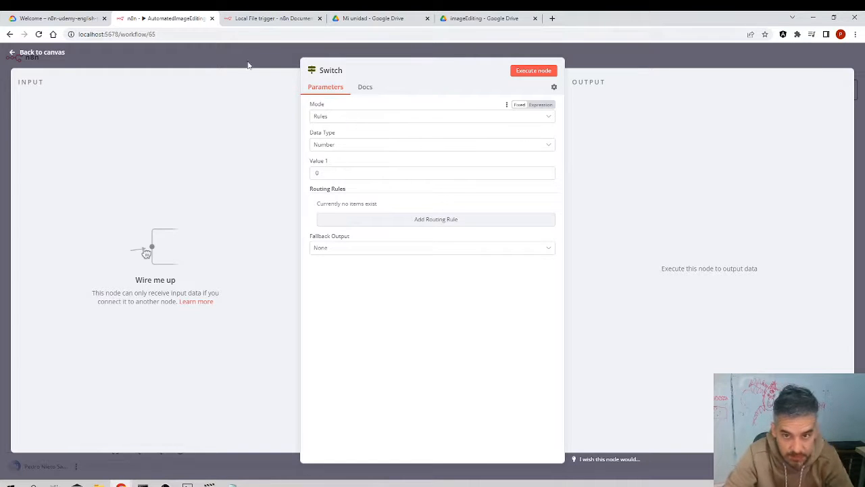
left_click(37, 52)
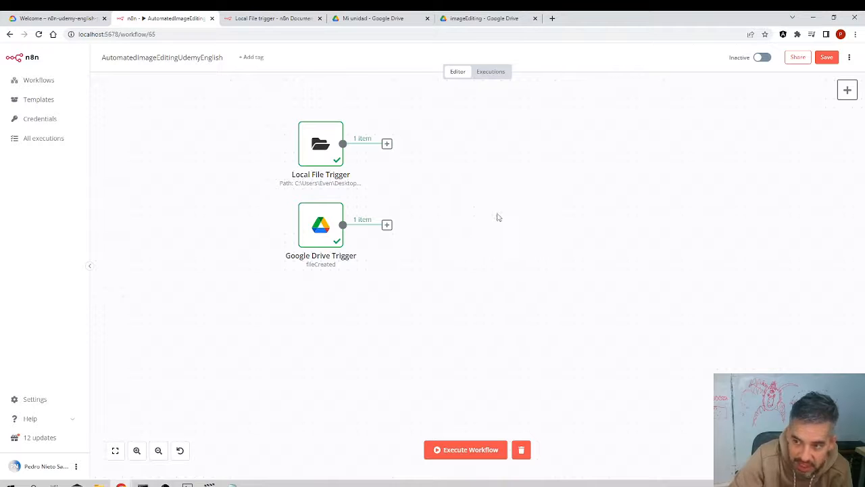
Step: Add the IF node, wire the triggers into it, and open its settings
left_click(847, 89)
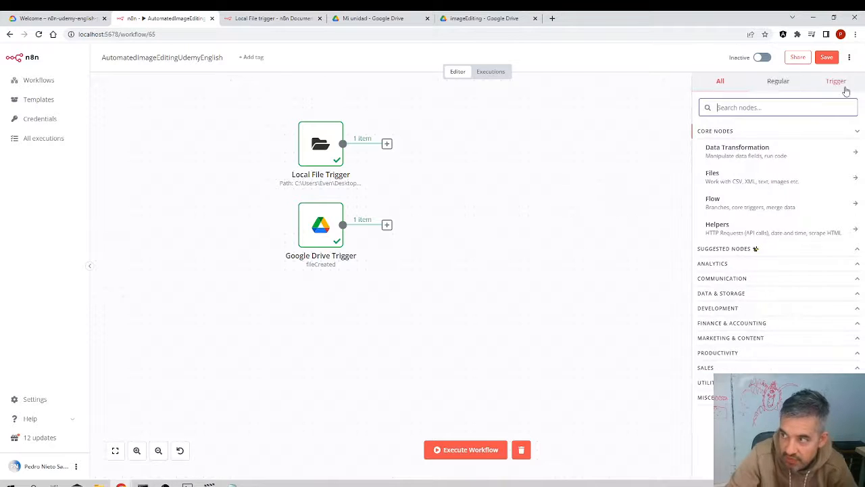
type("If")
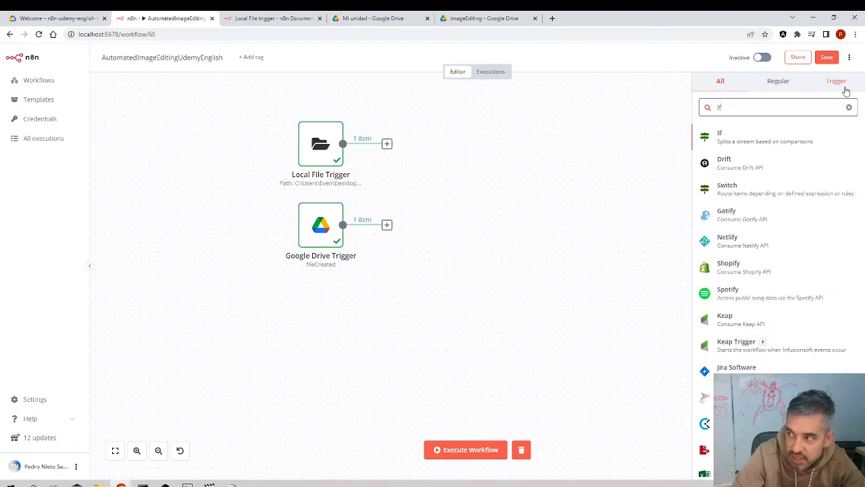
left_click(720, 136)
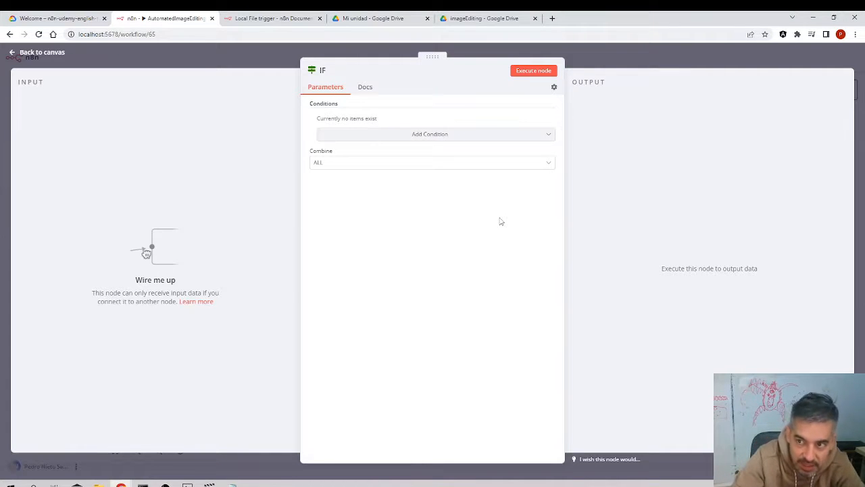
mouse_move(382, 103)
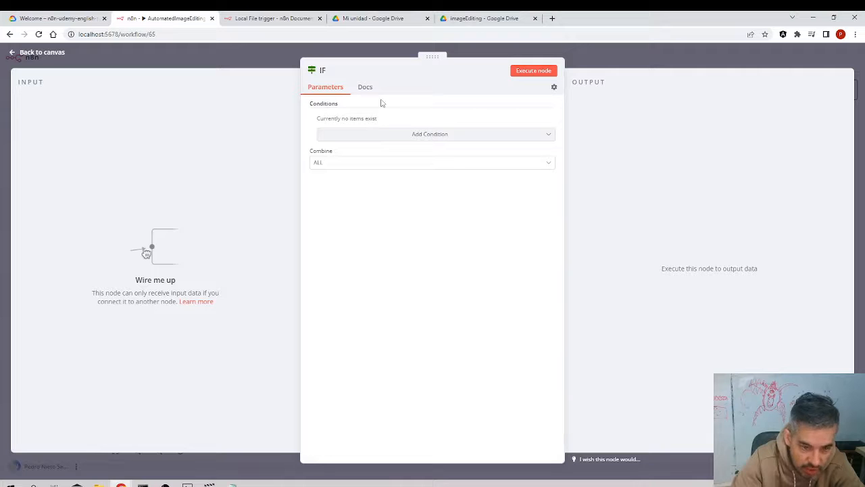
mouse_move(255, 94)
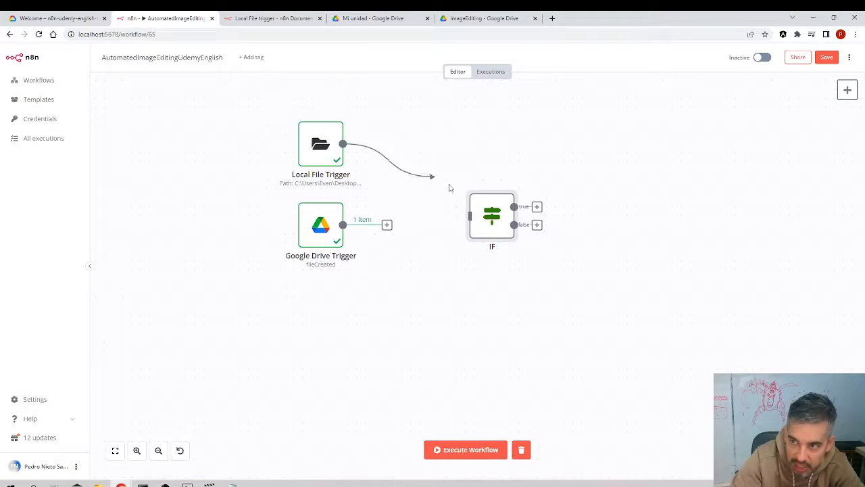
left_click_drag(492, 215, 474, 207)
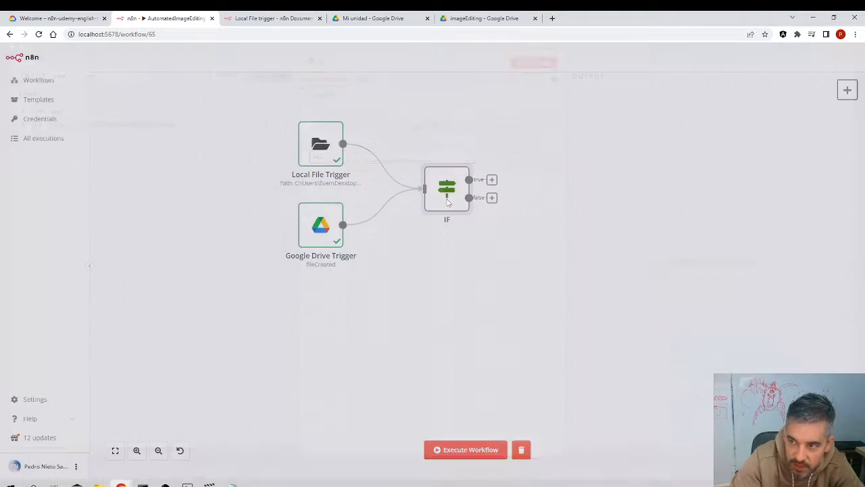
double_click(447, 188)
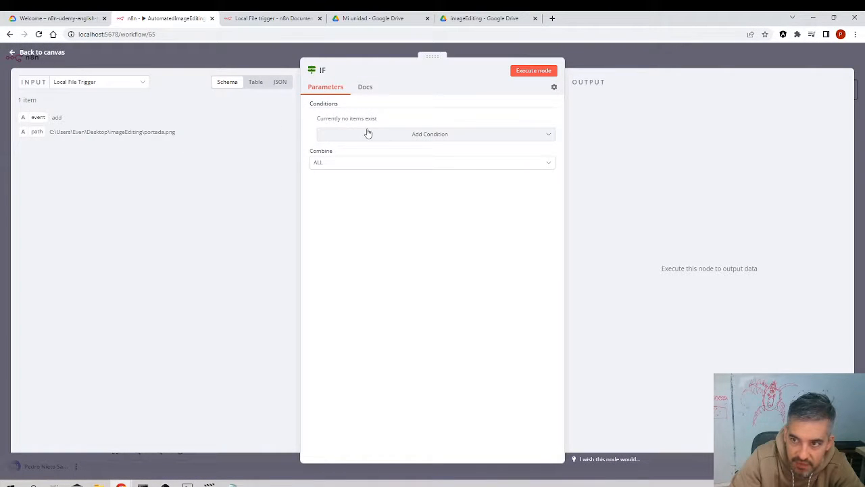
Step: Add a String condition to the IF node and pick from its comparison operations
left_click(430, 134)
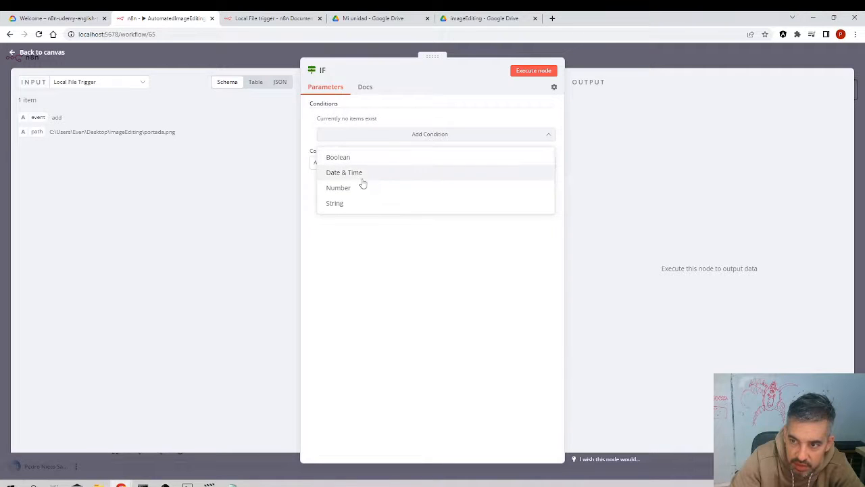
left_click(335, 203)
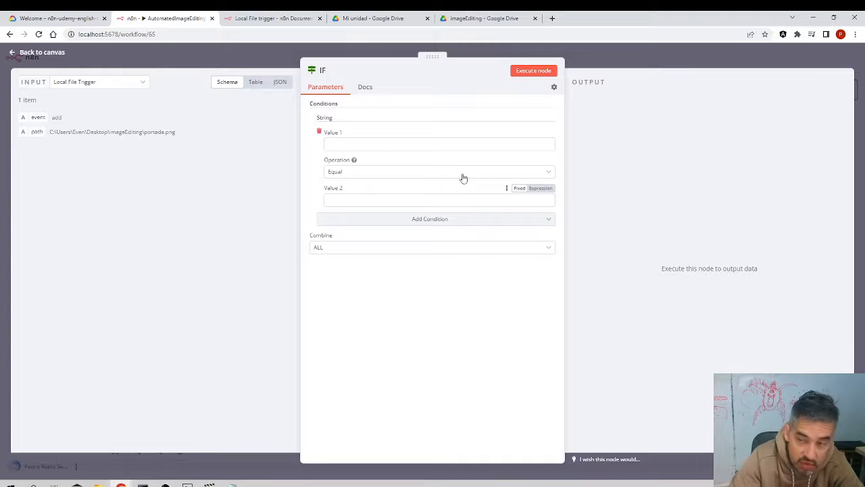
left_click(439, 171)
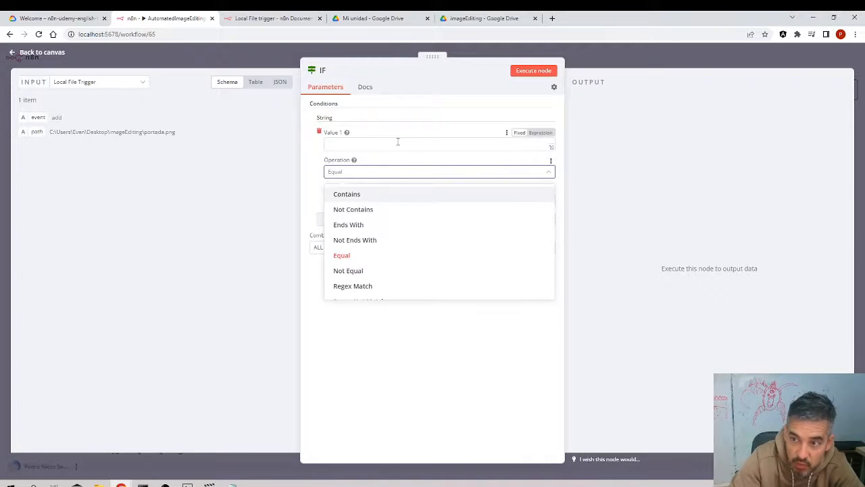
left_click(341, 255)
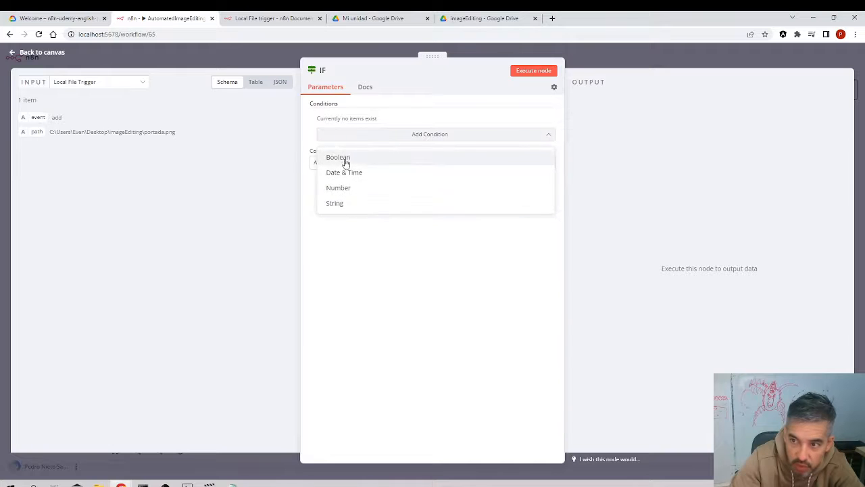
mouse_move(335, 203)
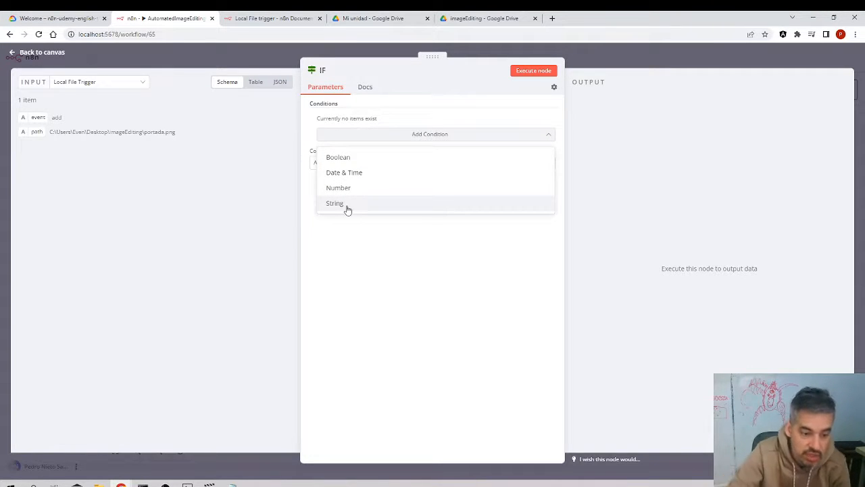
mouse_move(338, 158)
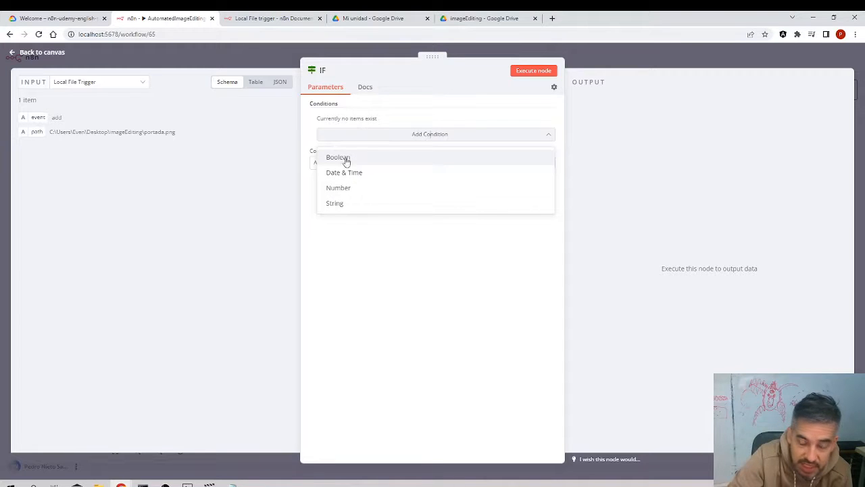
mouse_move(362, 176)
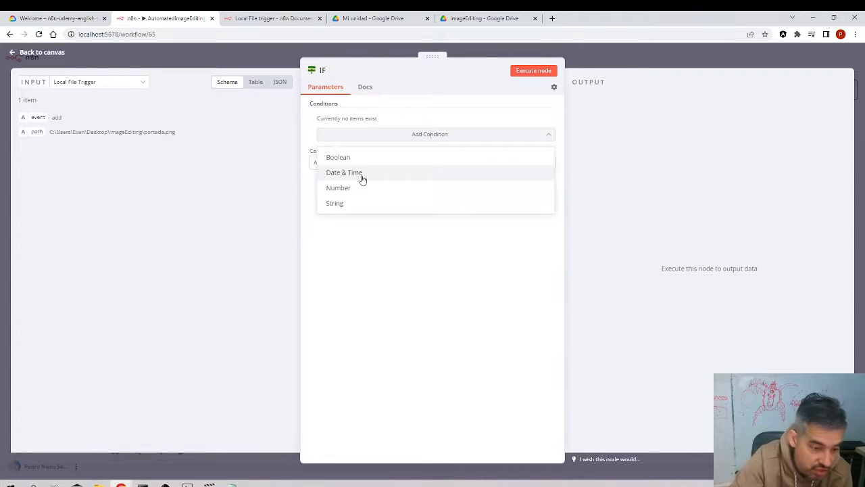
mouse_move(363, 195)
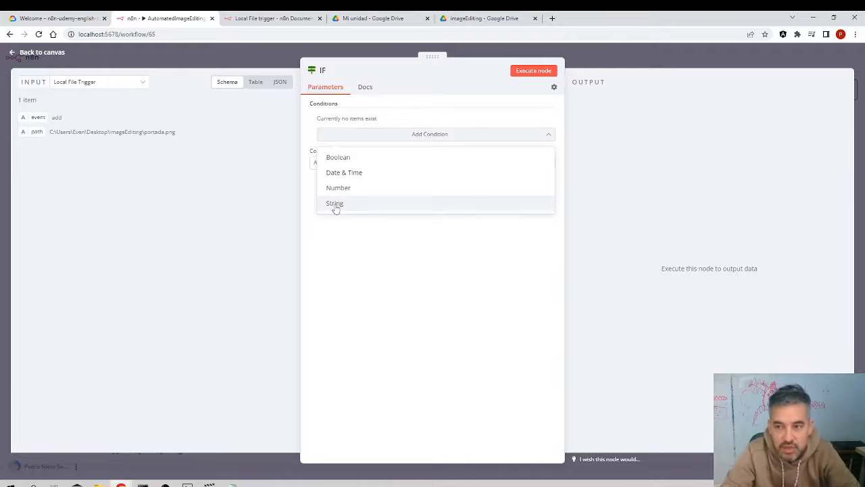
Step: Add another String condition plus a Boolean condition set to Not Equal
left_click(335, 203)
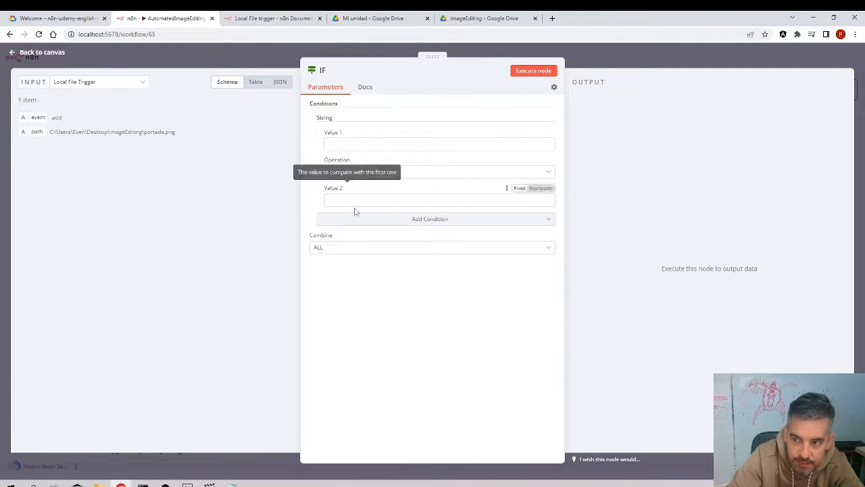
left_click(430, 219)
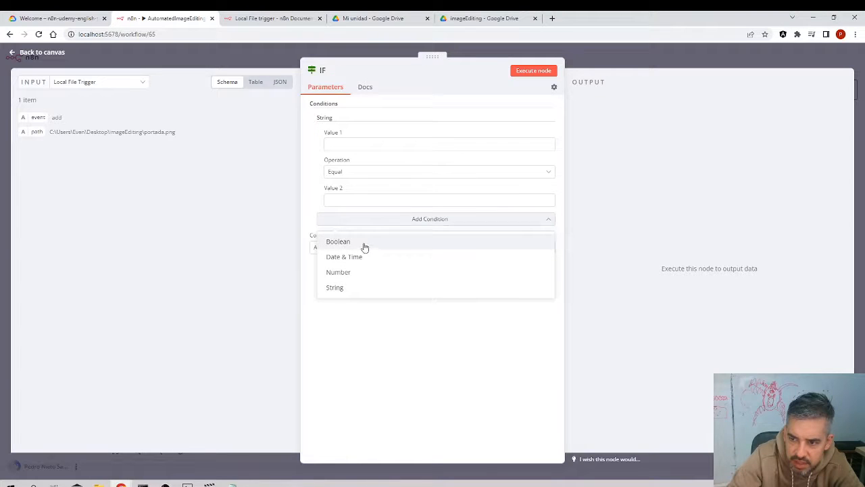
left_click(338, 241)
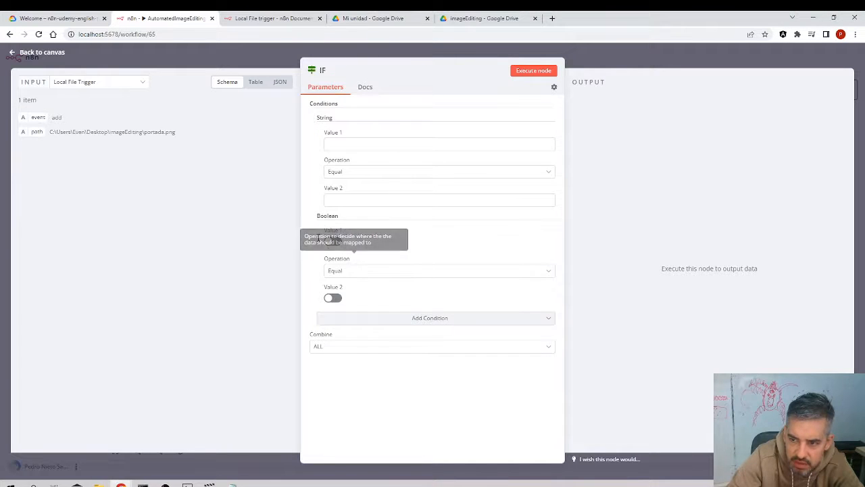
left_click(440, 270)
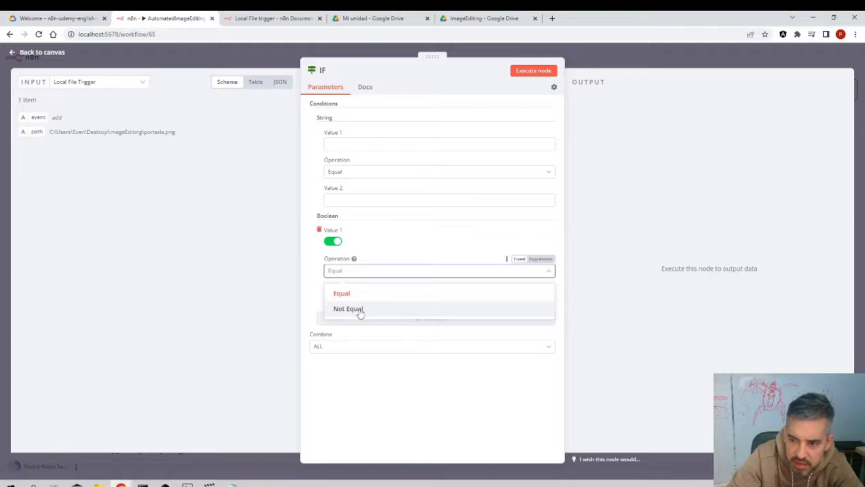
left_click(342, 292)
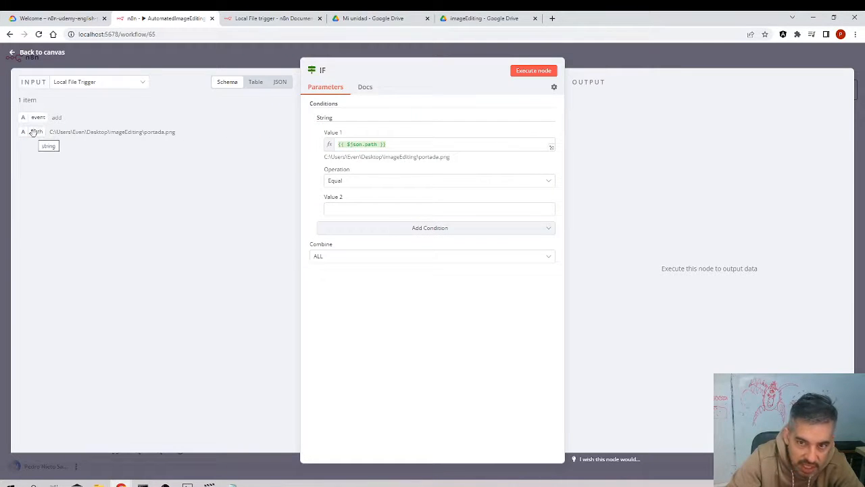
Step: Open Value 1's expression editor and browse the Current Node variables
left_click(439, 144)
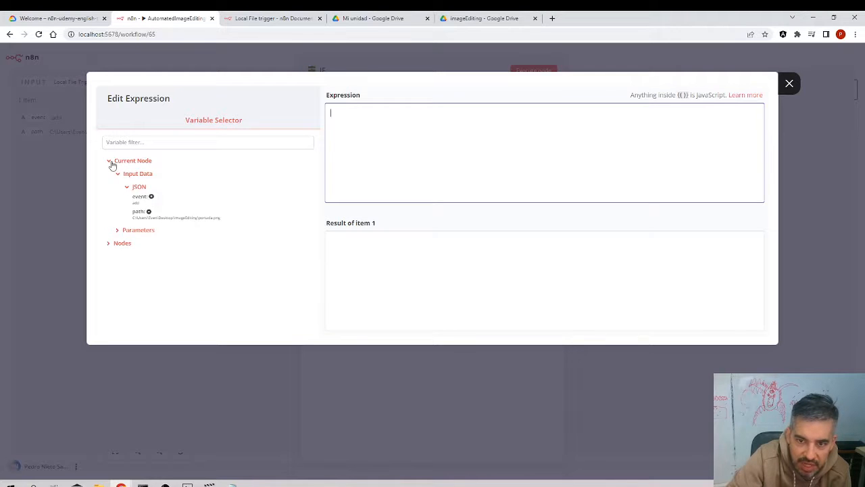
left_click(109, 160)
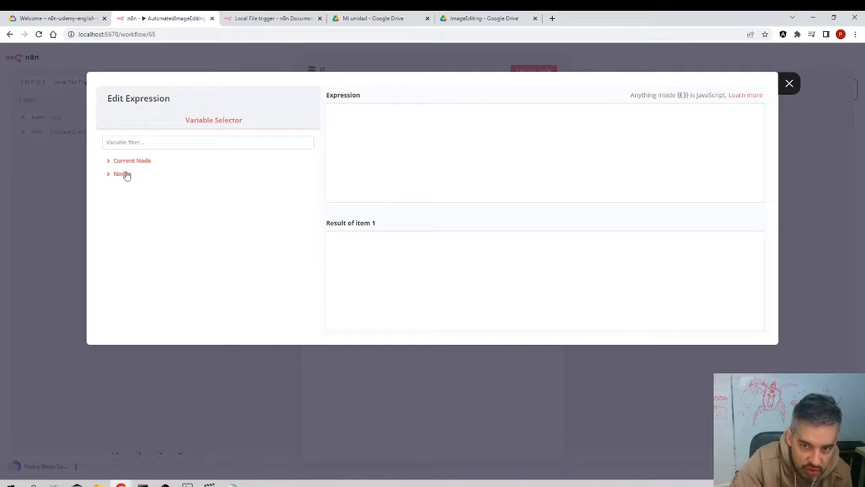
left_click(132, 160)
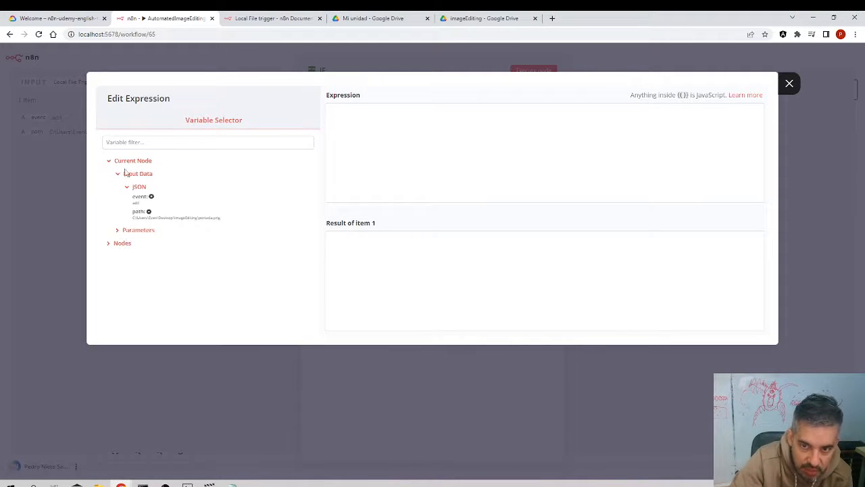
mouse_move(382, 81)
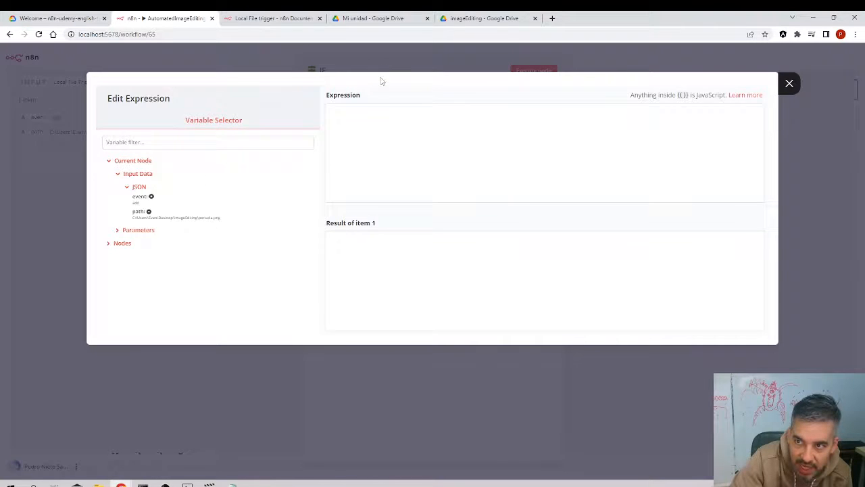
left_click(789, 82)
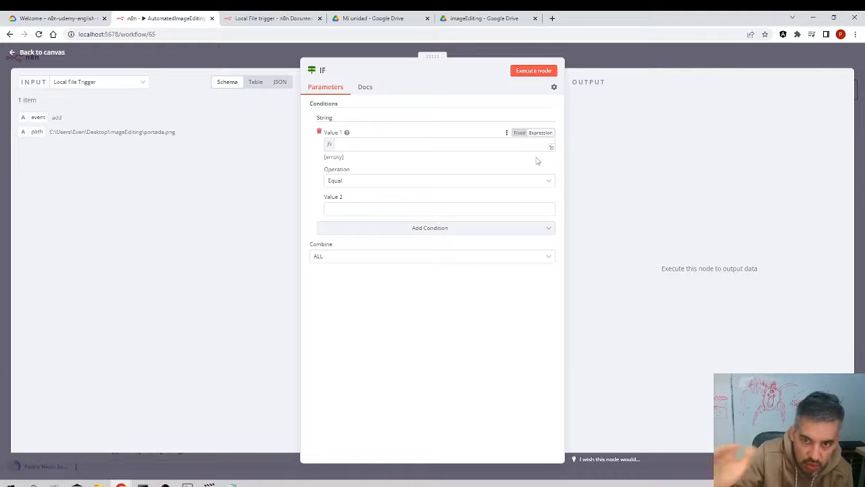
left_click(98, 82)
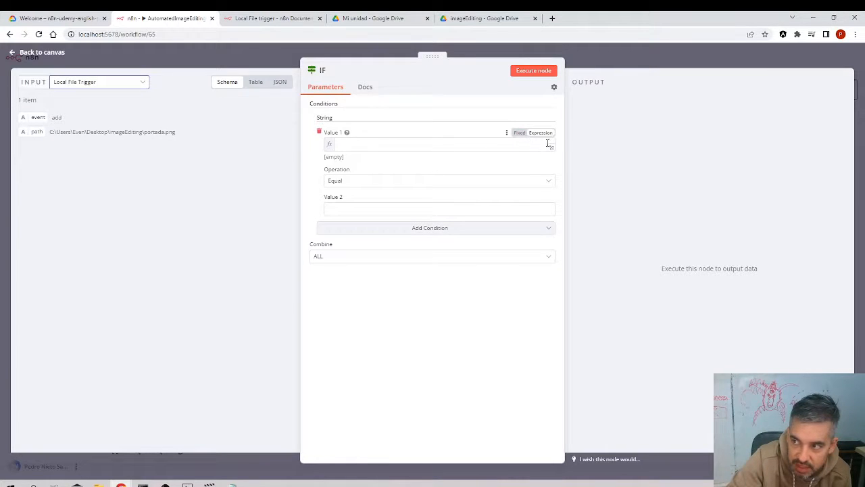
Step: Insert the incoming path variable as Value 1's expression and close the editor
left_click(436, 144)
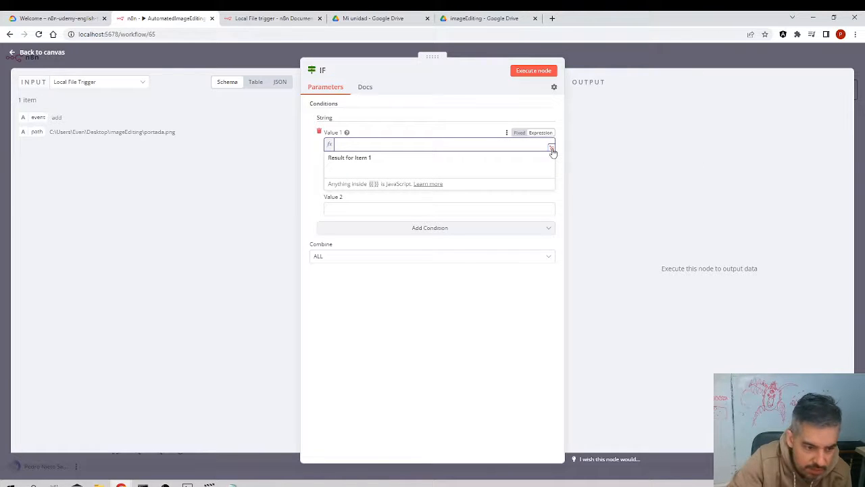
left_click(551, 148)
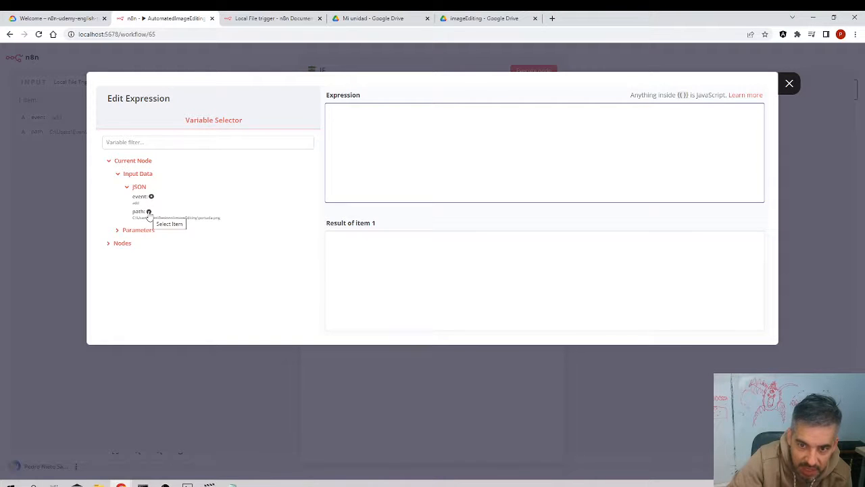
left_click(139, 211)
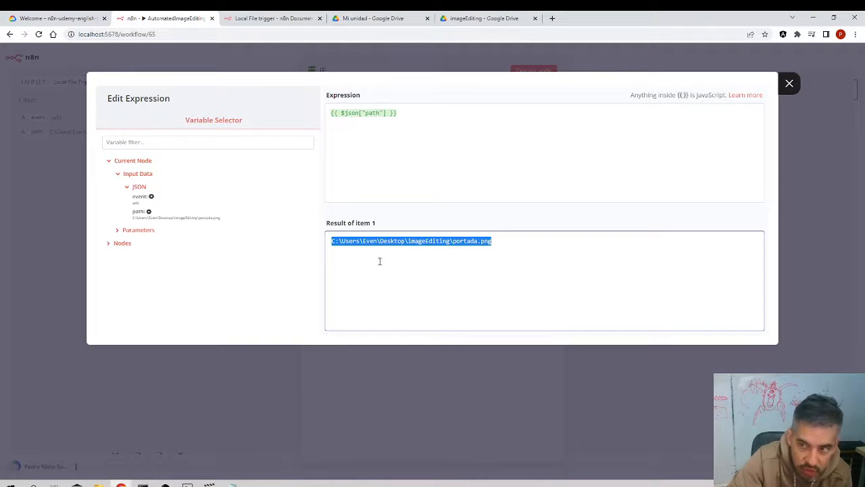
left_click(438, 147)
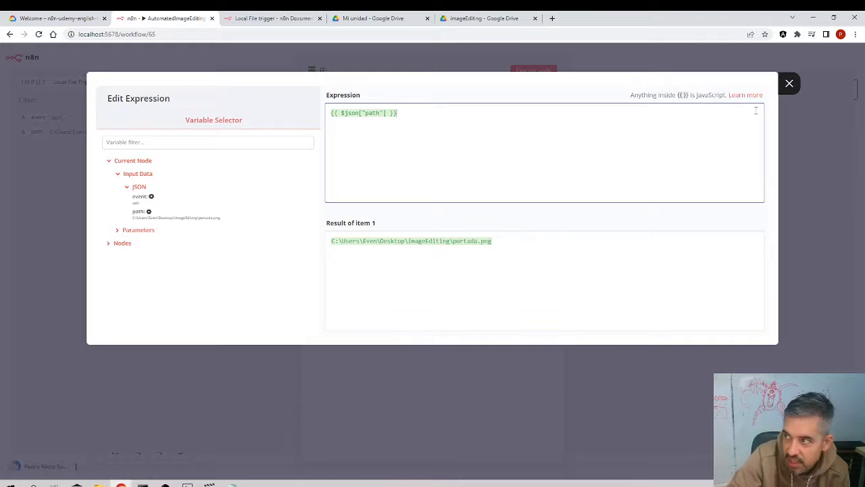
left_click(789, 83)
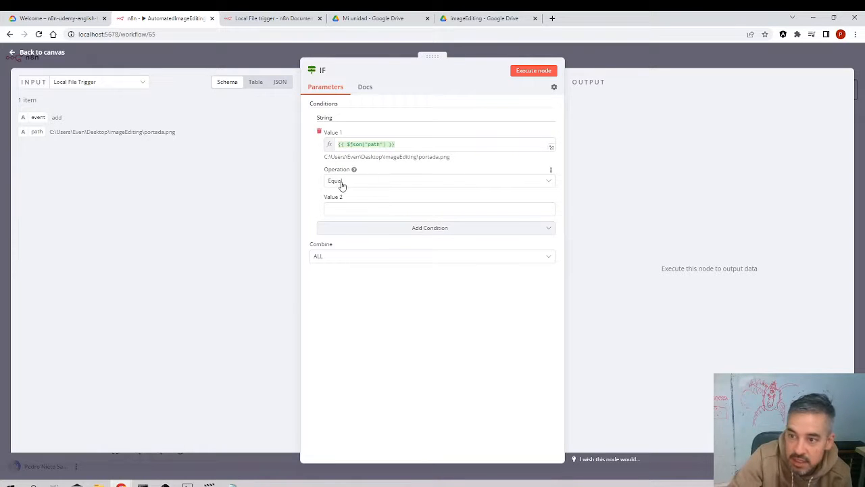
Step: Set the String condition's operation to Is Not Empty
left_click(438, 181)
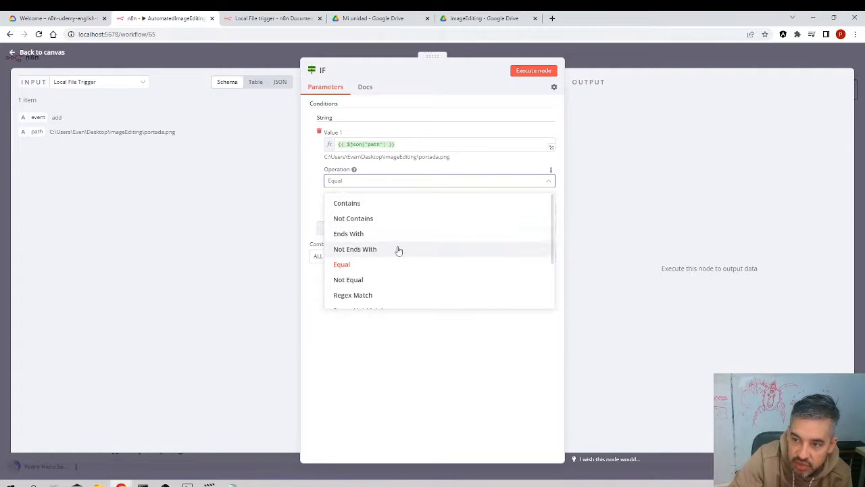
left_click(346, 203)
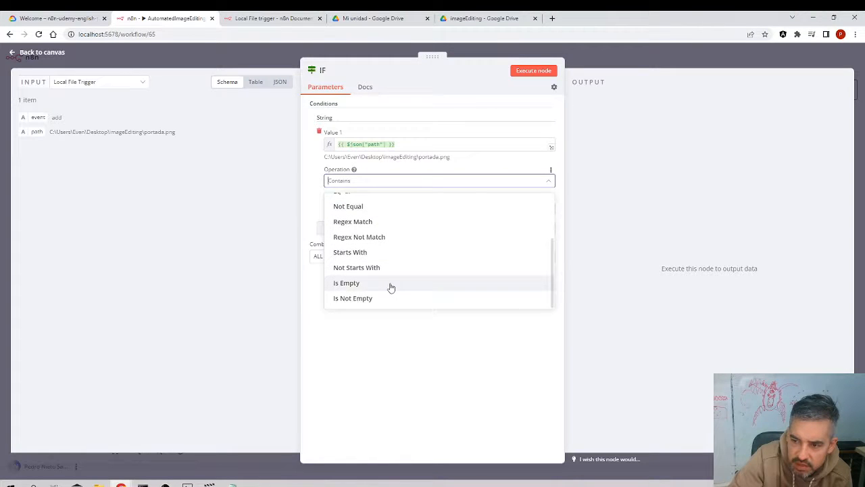
left_click(353, 299)
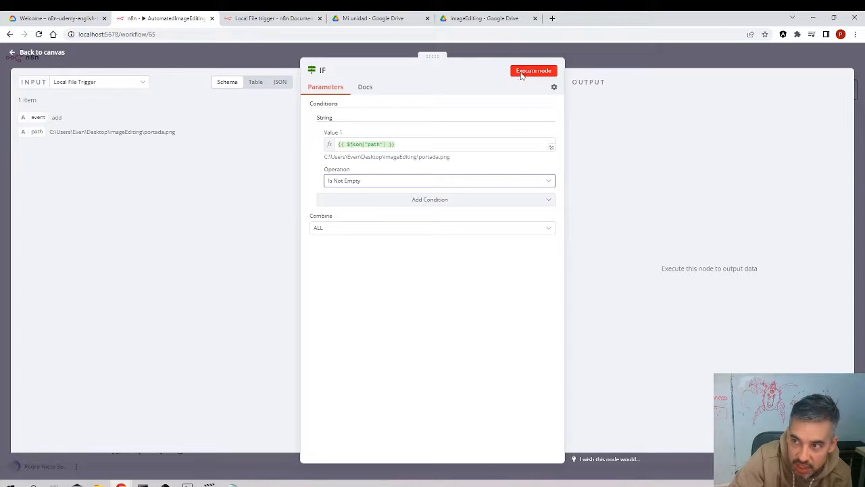
Step: Execute the IF node, confirming portada.png reaches the true branch and false stays empty
left_click(533, 70)
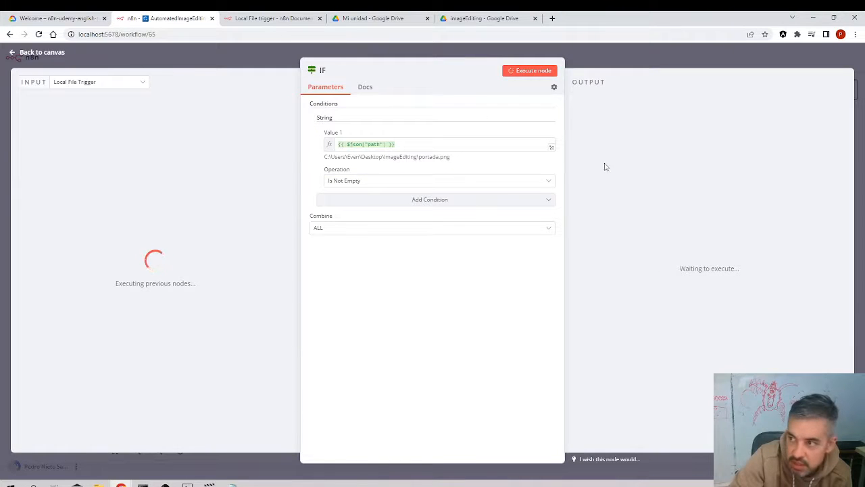
left_click(533, 71)
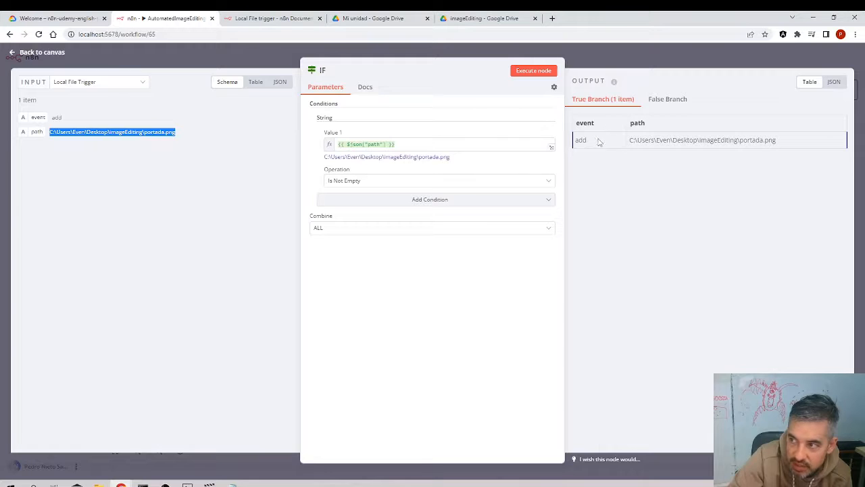
left_click(667, 98)
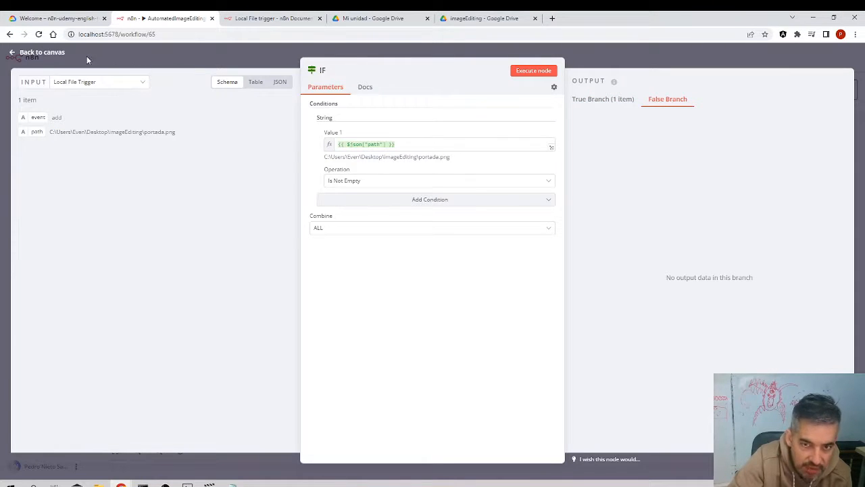
left_click(36, 52)
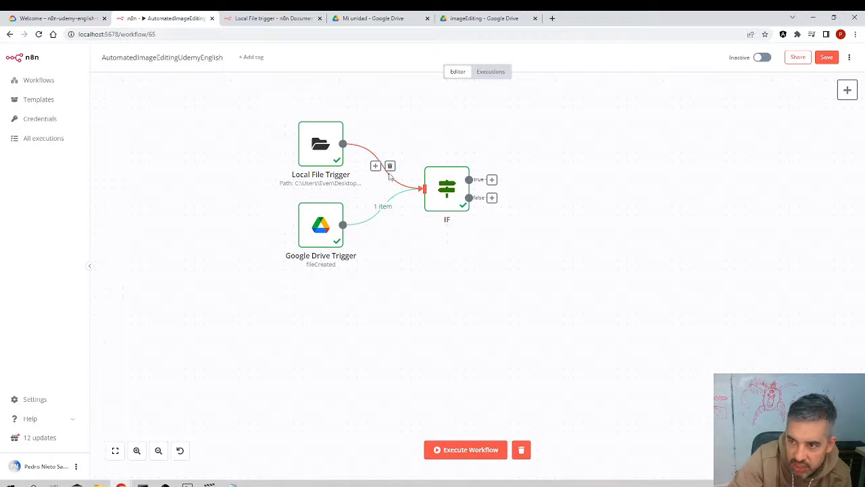
Step: Rerun the IF node on Google Drive data and confirm the item lands in False Branch
double_click(447, 188)
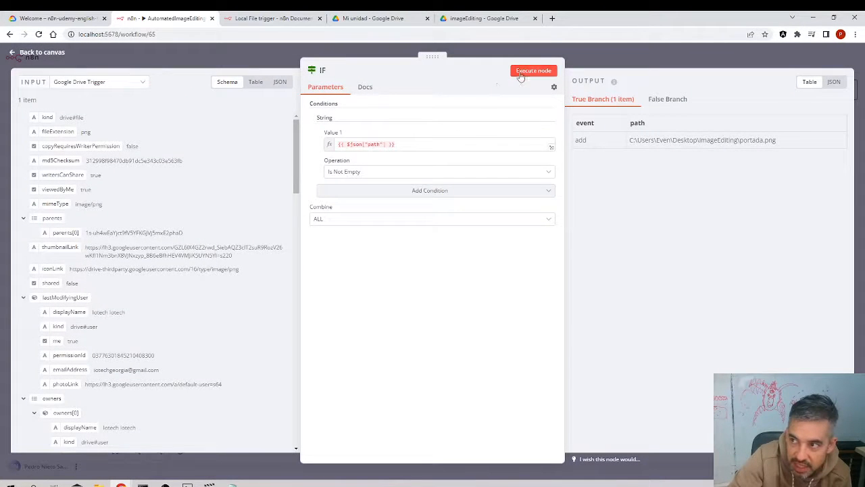
left_click(533, 70)
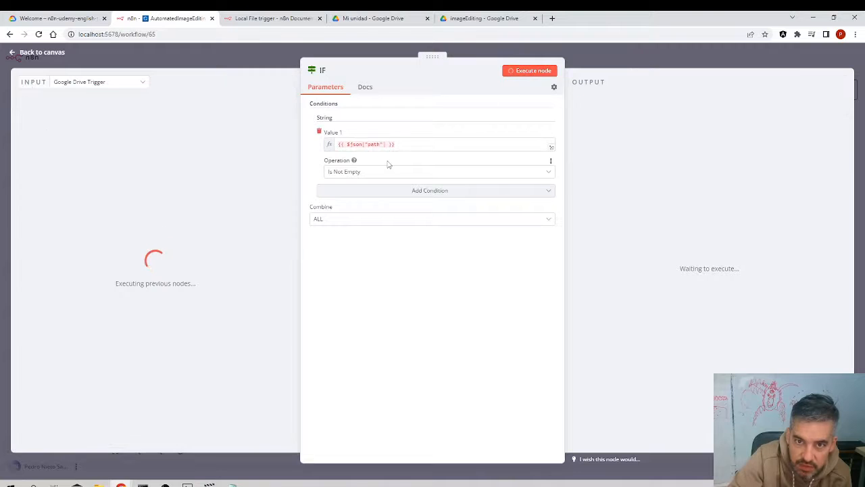
left_click(534, 70)
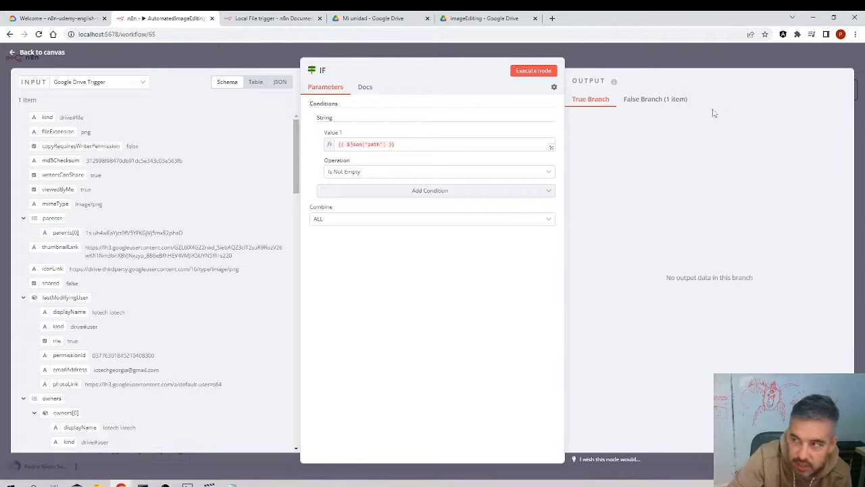
left_click(654, 99)
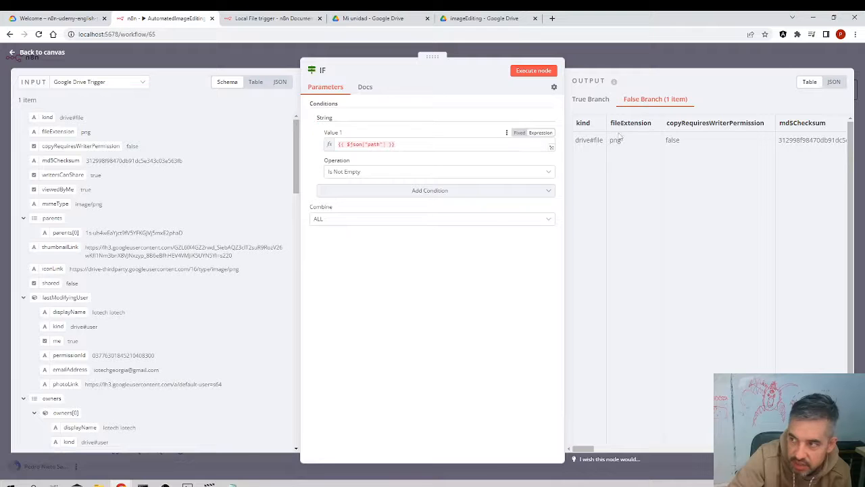
left_click(42, 52)
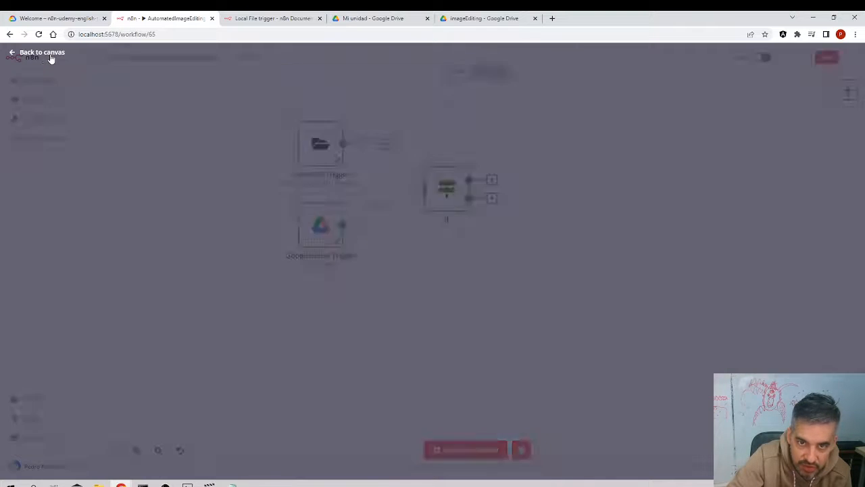
left_click(42, 52)
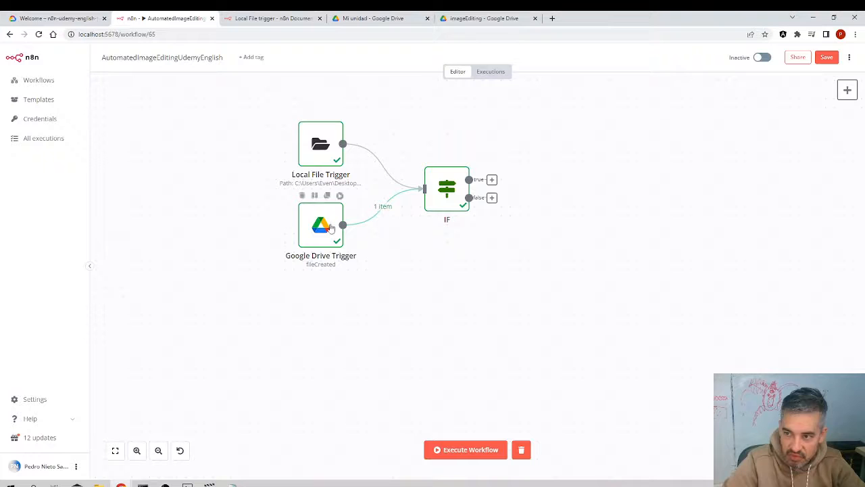
mouse_move(415, 205)
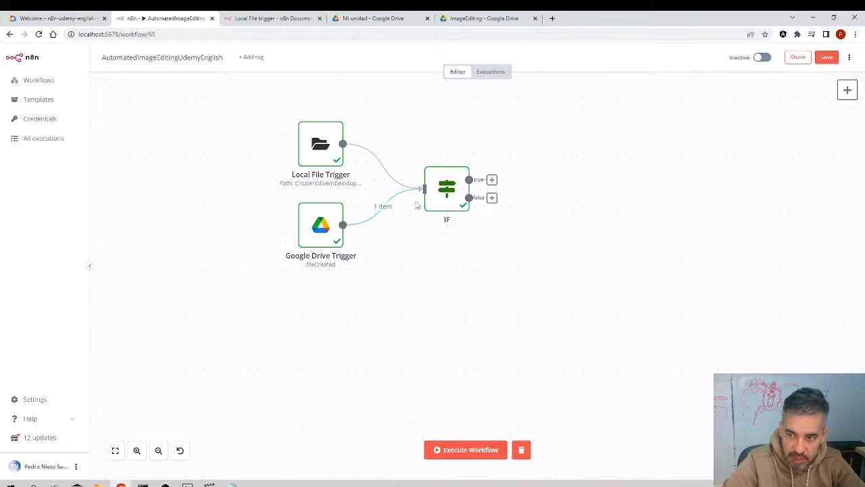
mouse_move(430, 249)
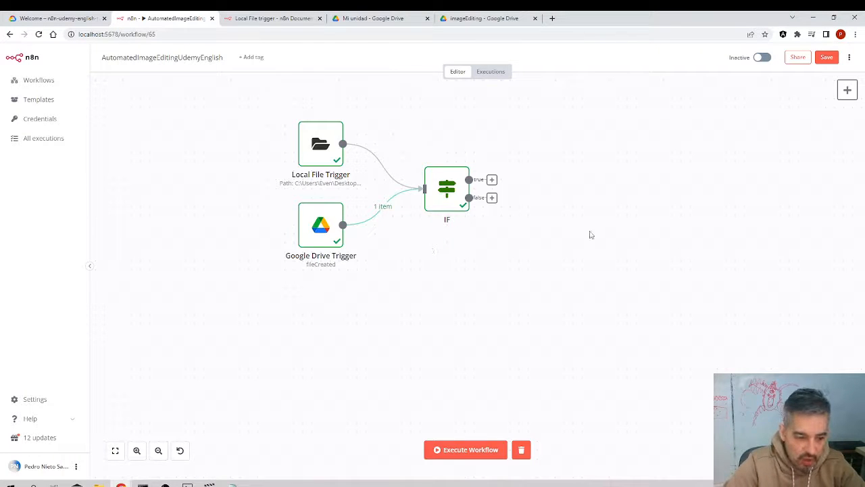
mouse_move(72, 408)
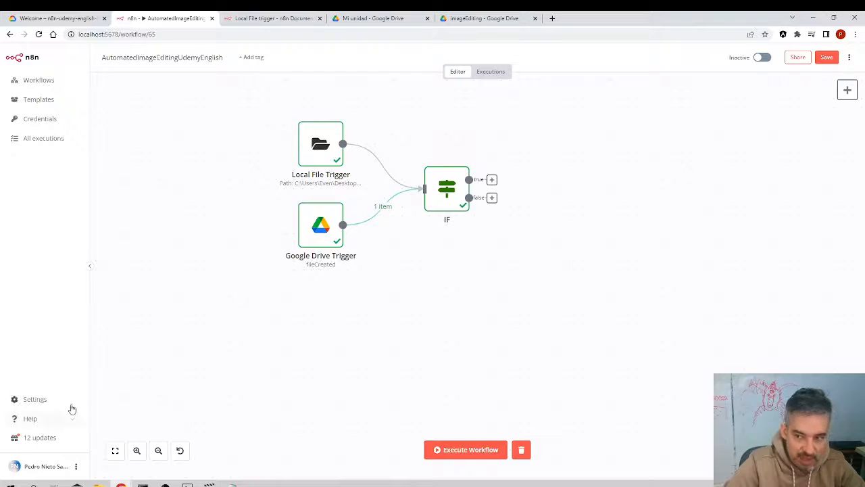